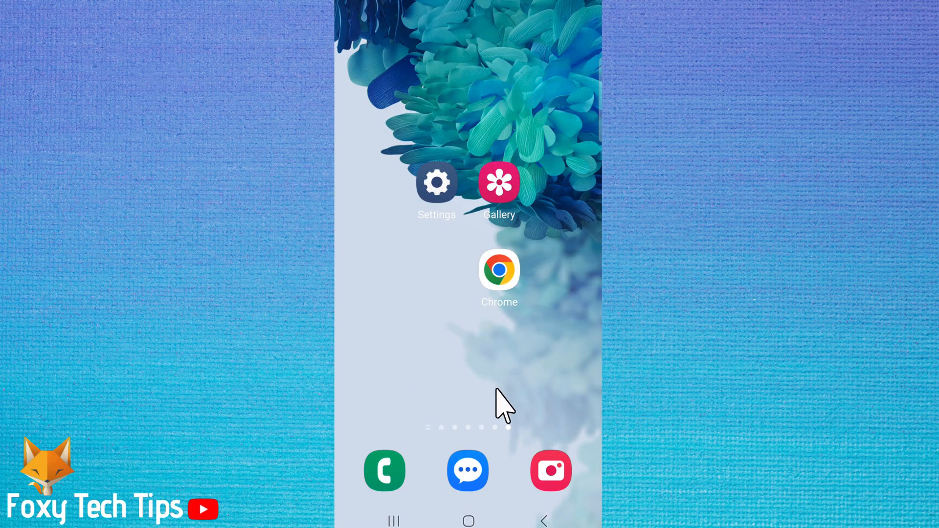
Open Messages, try voice dictation in a new message, then return home
{"action": "left_click", "coordinate": [467, 470]}
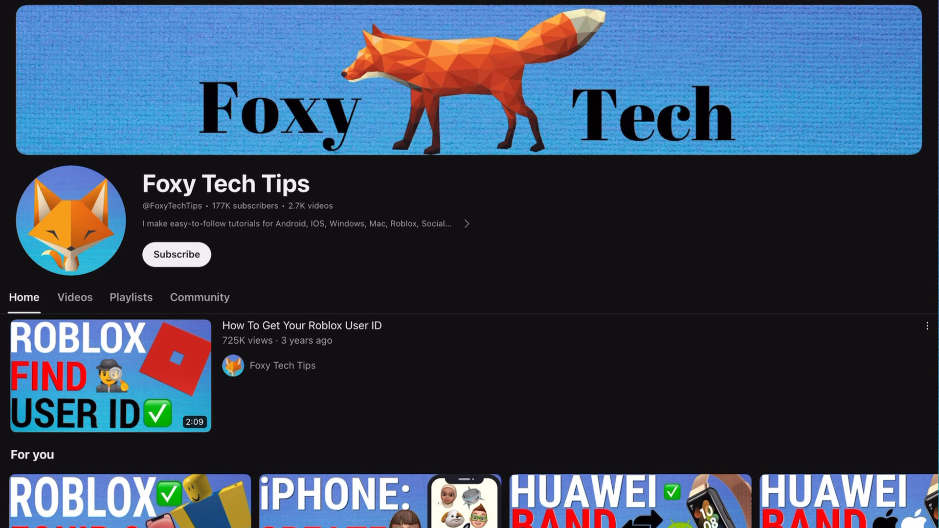
{"action": "scroll", "scroll_direction": "down", "scroll_amount": 3}
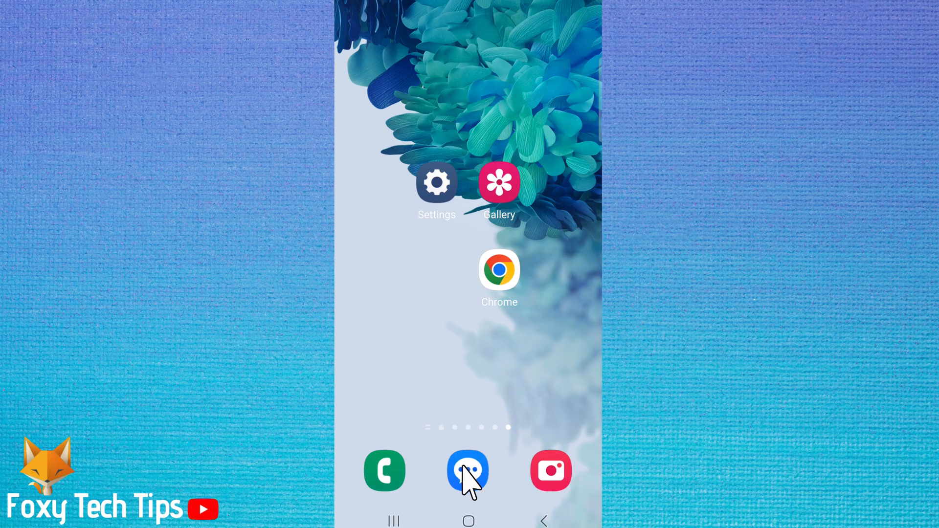
{"action": "left_click", "coordinate": [468, 470]}
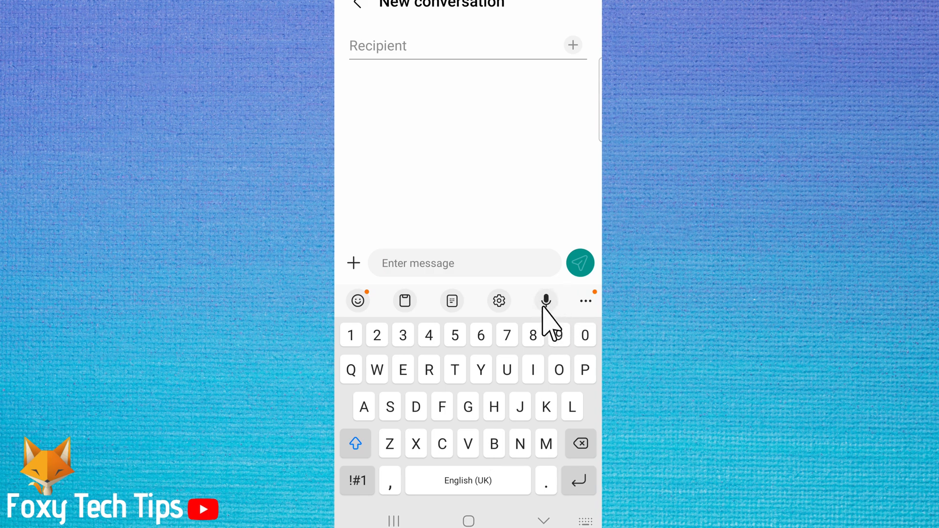
{"action": "left_click", "coordinate": [545, 301]}
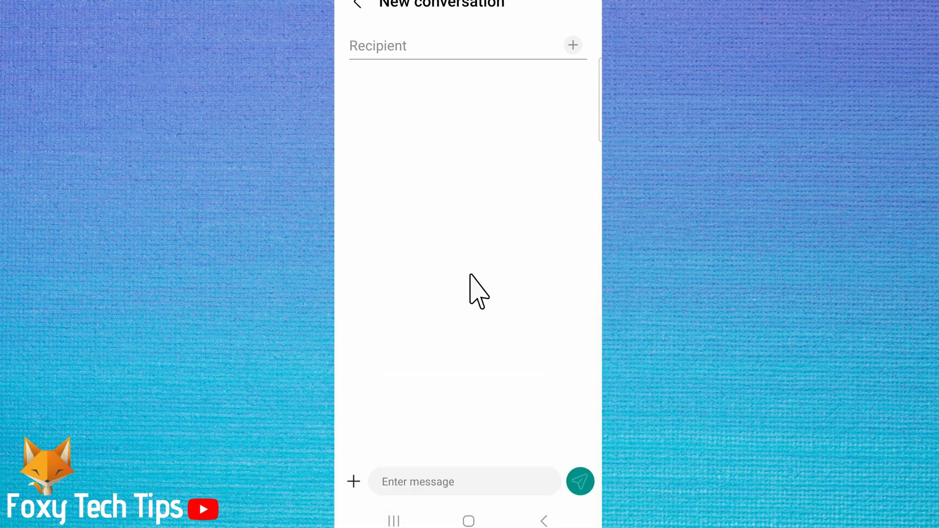
{"action": "left_click", "coordinate": [464, 481]}
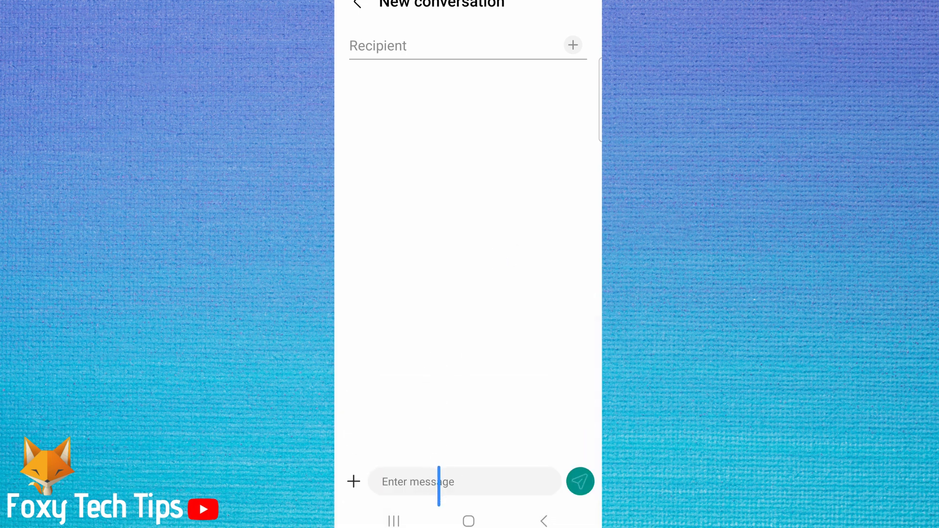
{"action": "left_click", "coordinate": [464, 481]}
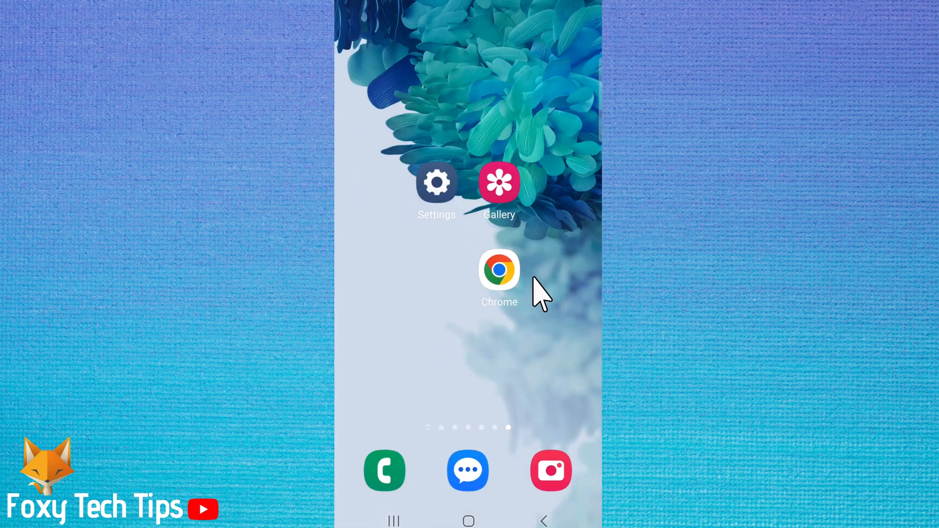
{"action": "mouse_move", "coordinate": [437, 204]}
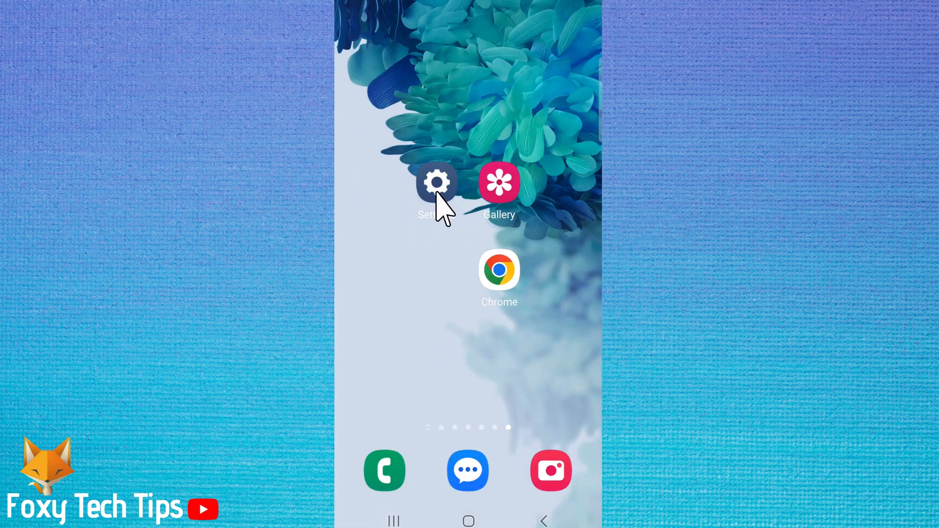
Open Settings and go to General management
{"action": "left_click", "coordinate": [437, 183]}
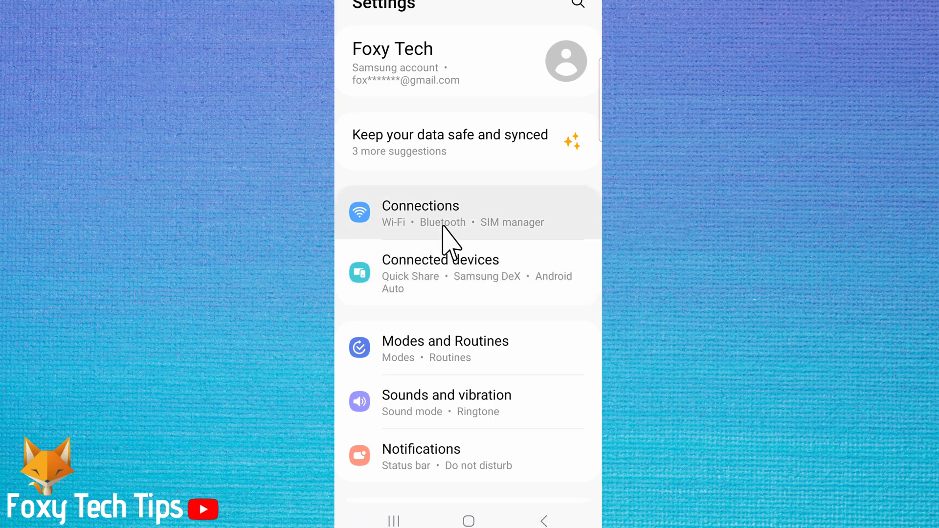
{"action": "scroll", "scroll_direction": "down", "scroll_amount": 3}
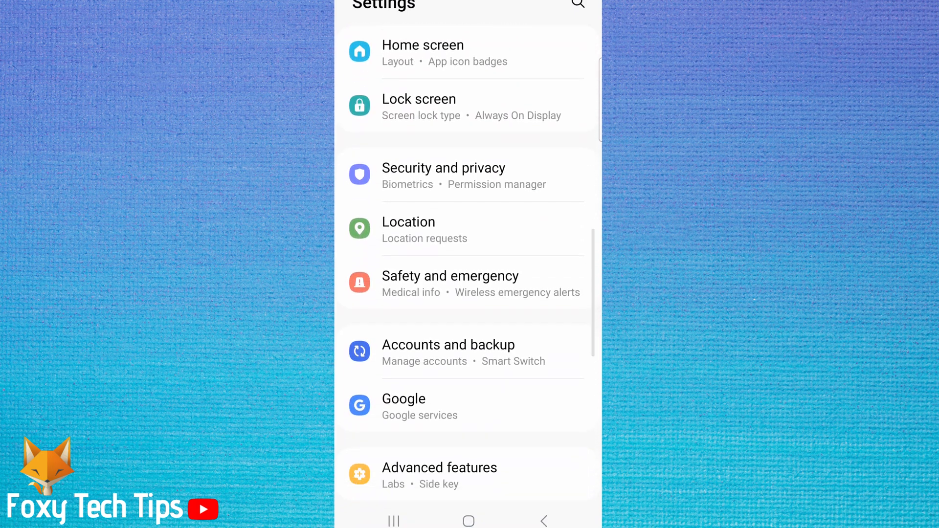
{"action": "scroll", "scroll_direction": "down", "scroll_amount": 3}
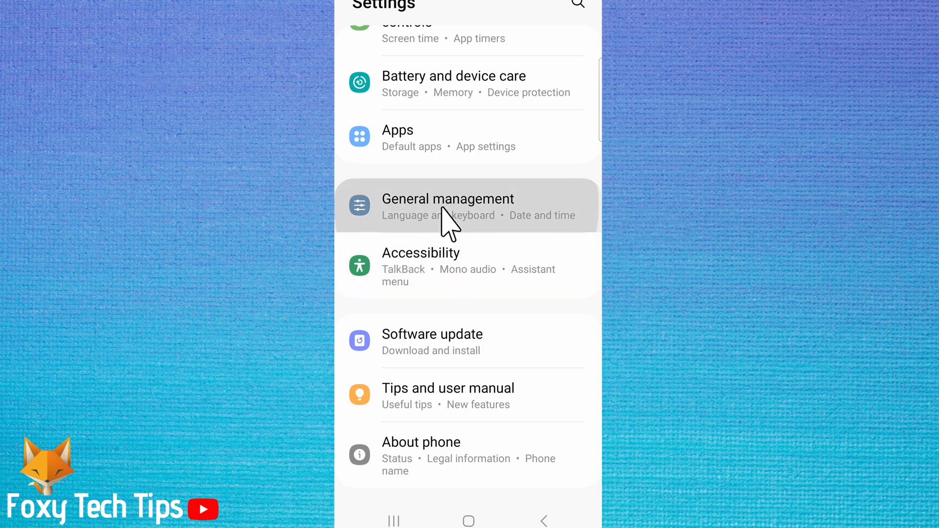
{"action": "left_click", "coordinate": [448, 205]}
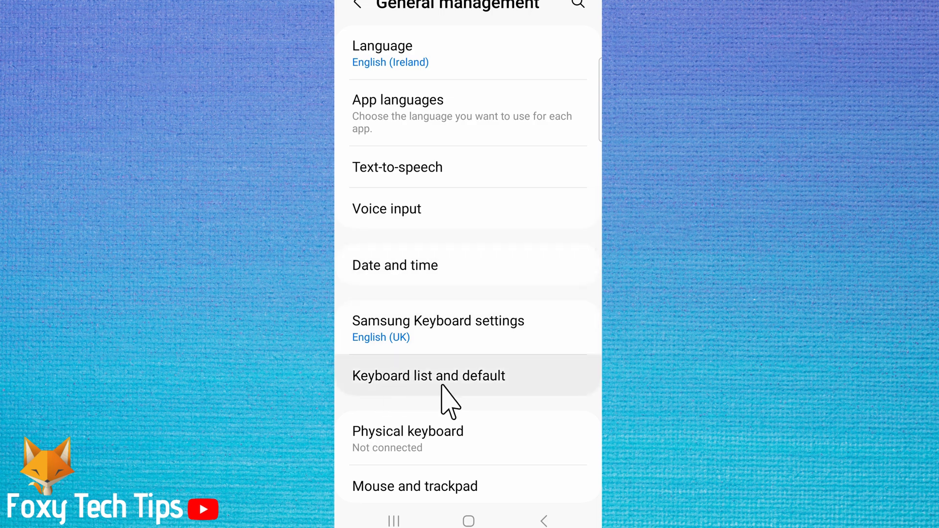
{"action": "mouse_move", "coordinate": [438, 401]}
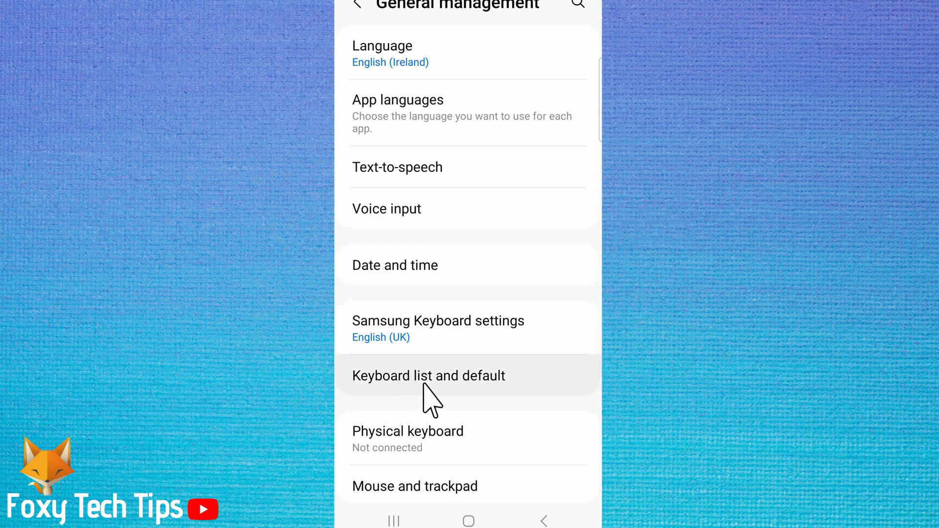
Open Samsung Keyboard from Keyboard list and default, scrolling down to Voice input
{"action": "left_click", "coordinate": [429, 376]}
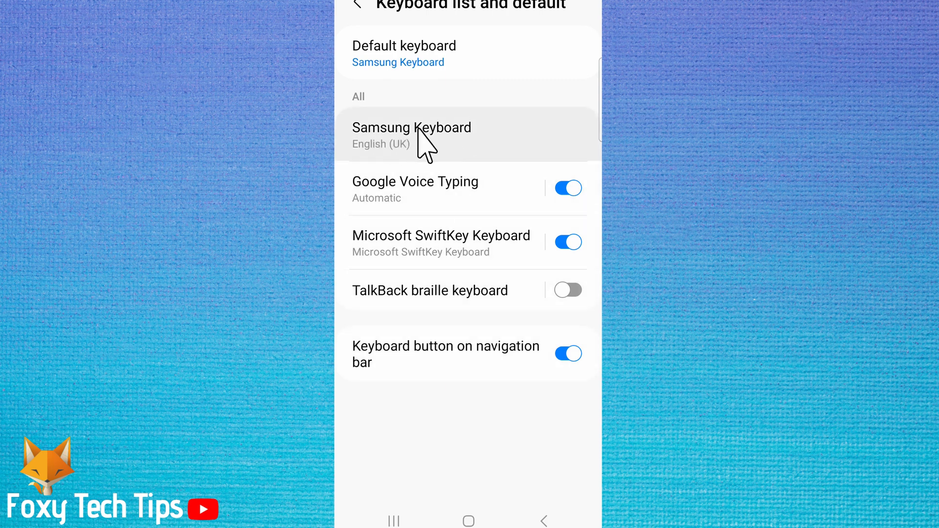
{"action": "mouse_move", "coordinate": [438, 152]}
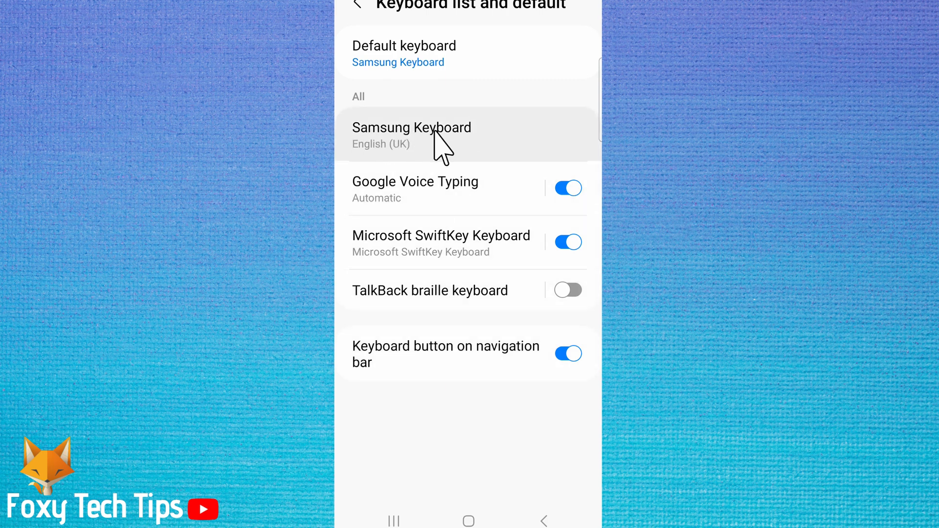
{"action": "left_click", "coordinate": [411, 134]}
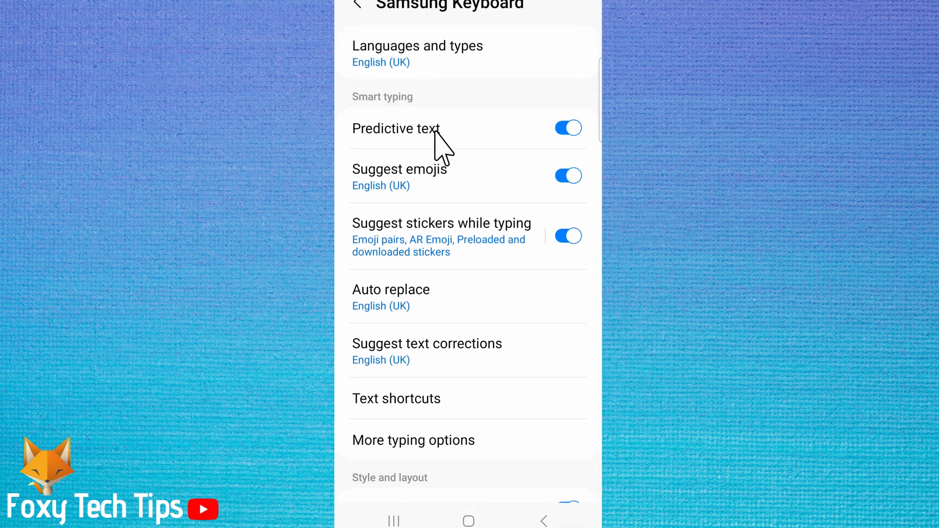
{"action": "scroll", "scroll_direction": "down", "scroll_amount": 3}
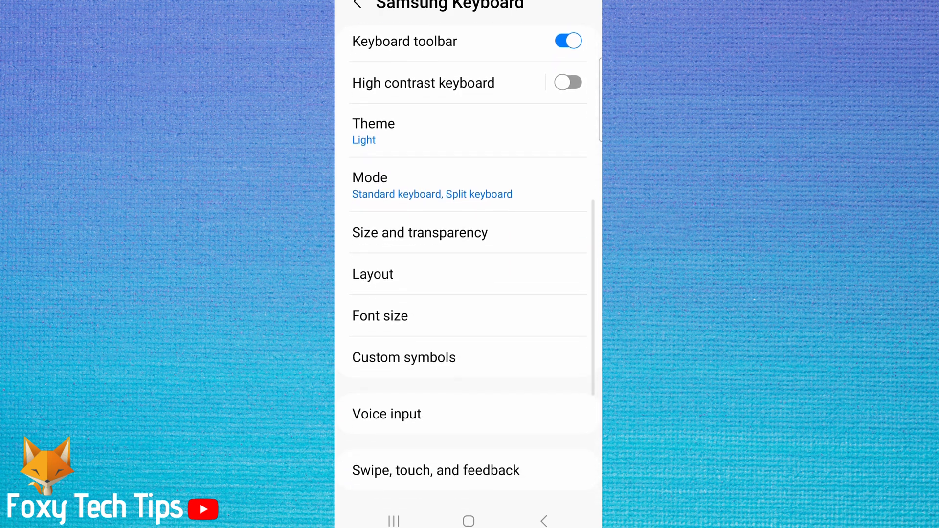
{"action": "scroll", "scroll_direction": "down", "scroll_amount": 3}
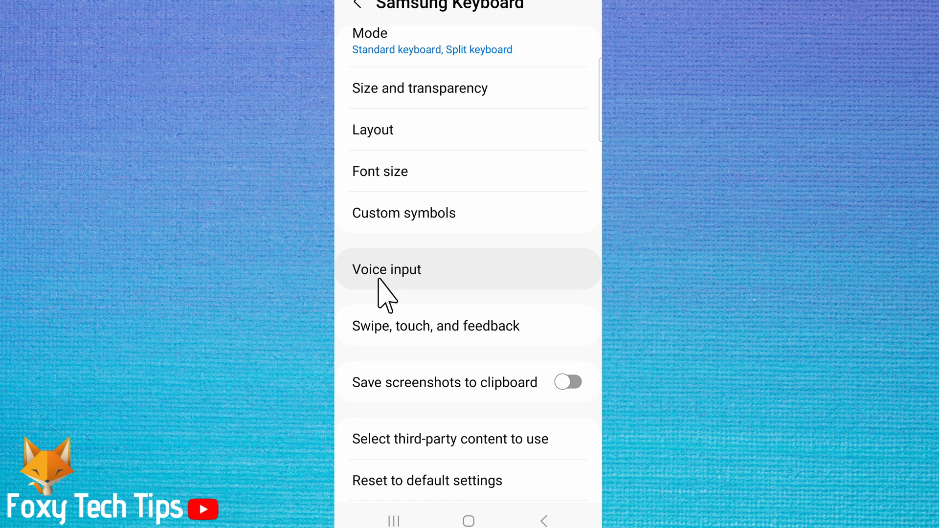
Change Samsung Keyboard's voice input option to None
{"action": "left_click", "coordinate": [386, 269]}
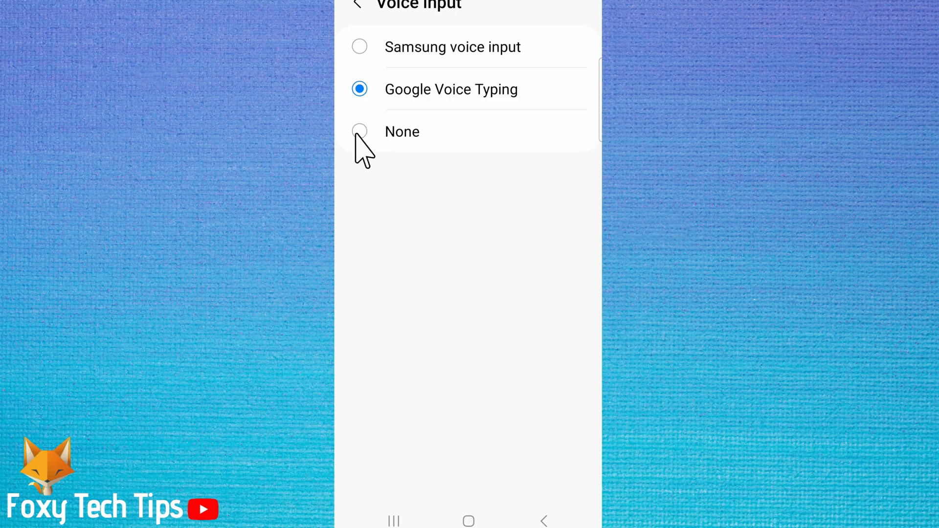
{"action": "left_click", "coordinate": [360, 131]}
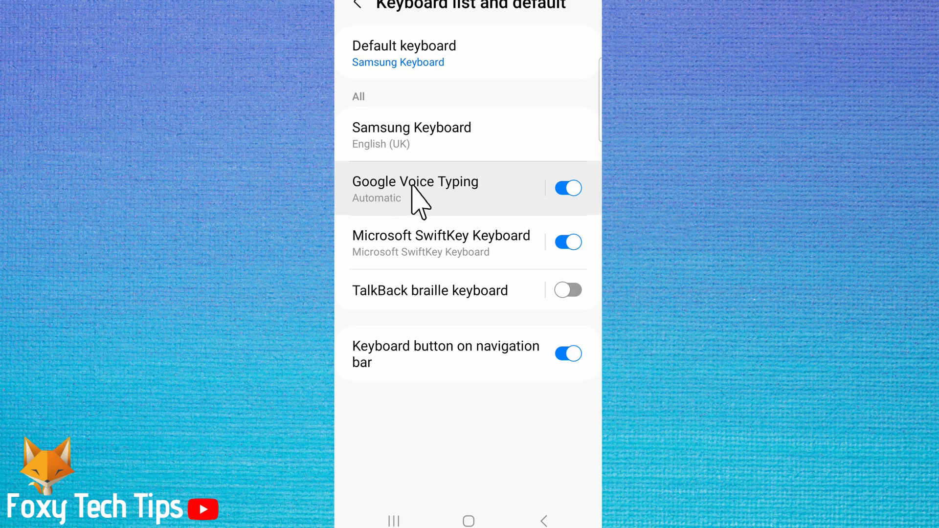
Switch the Google Voice Typing toggle off and go to the home screen
{"action": "left_click", "coordinate": [568, 188]}
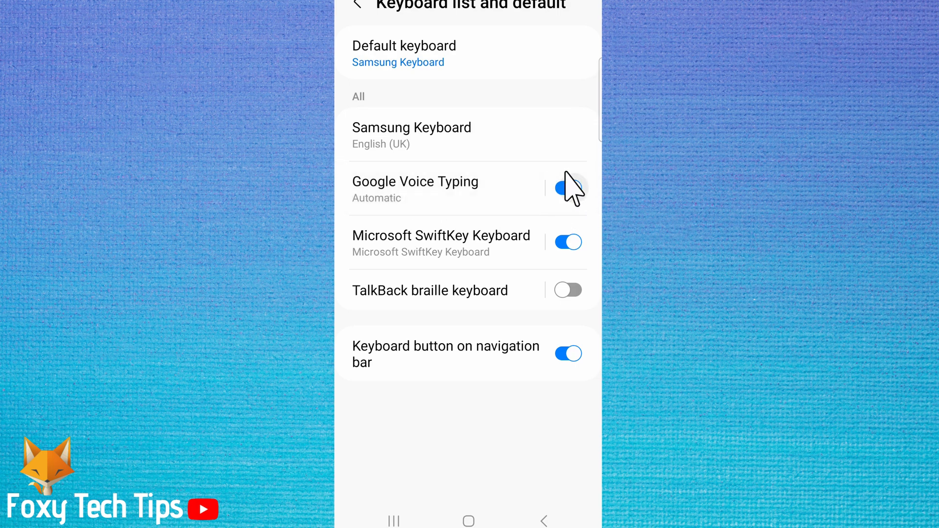
{"action": "left_click", "coordinate": [568, 188]}
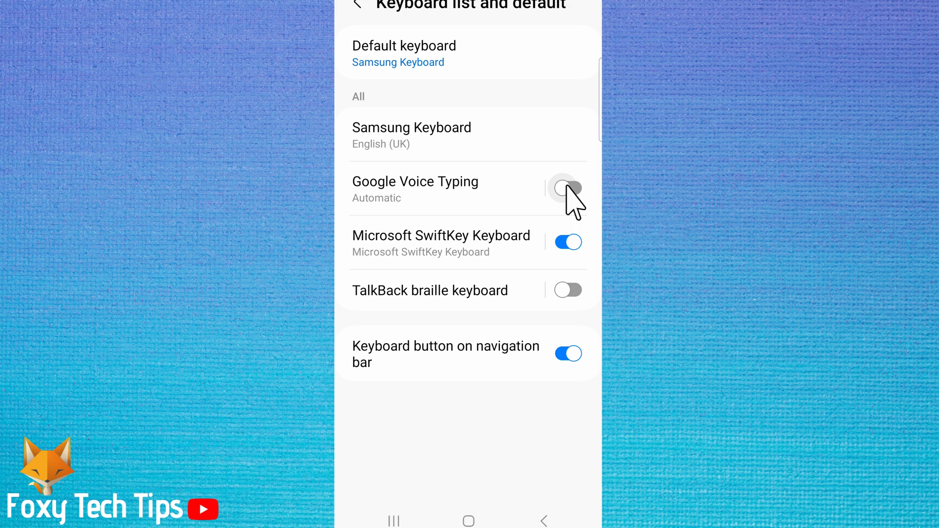
{"action": "left_click", "coordinate": [468, 520]}
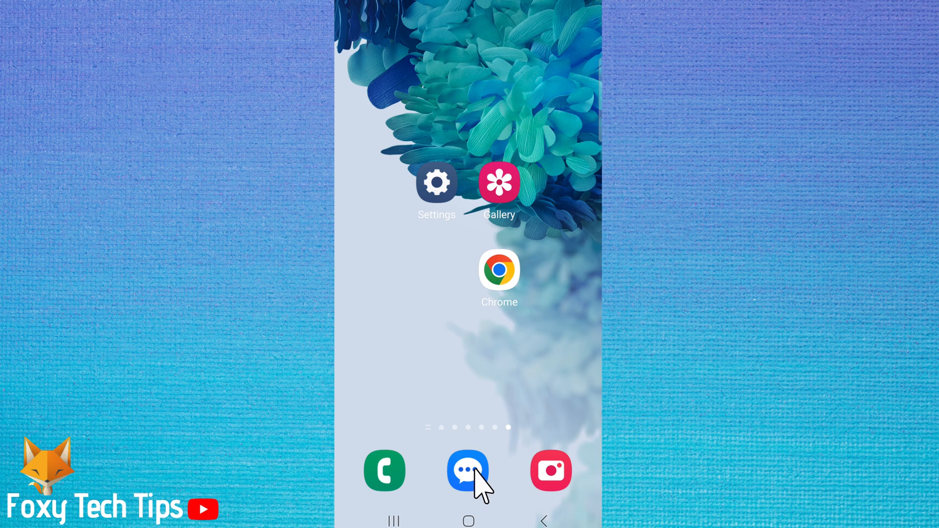
Reopen Messages and show the keyboard's extra tools, such as Translate and Extract text
{"action": "left_click", "coordinate": [467, 471]}
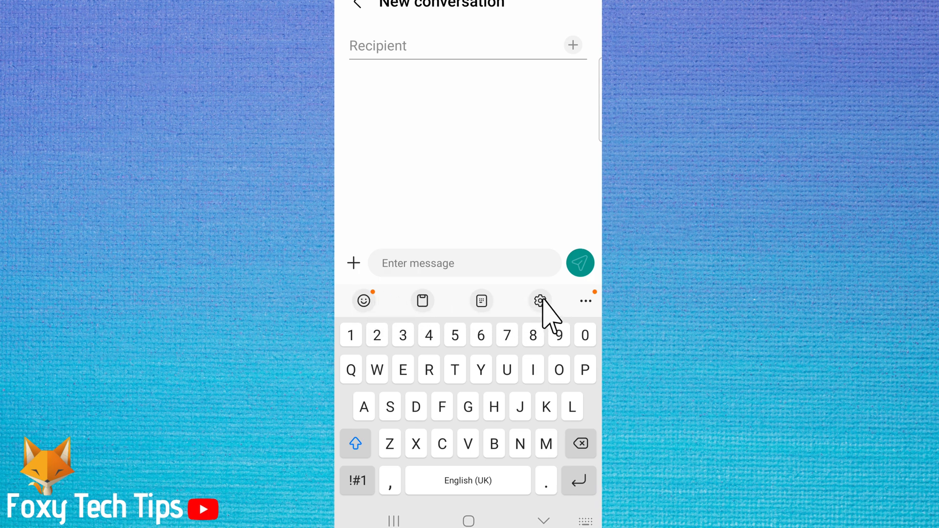
{"action": "left_click", "coordinate": [583, 301]}
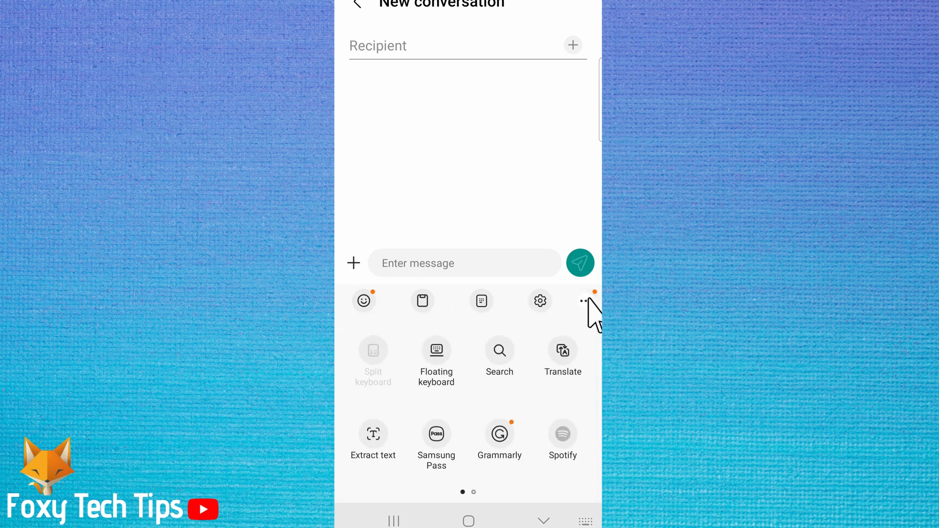